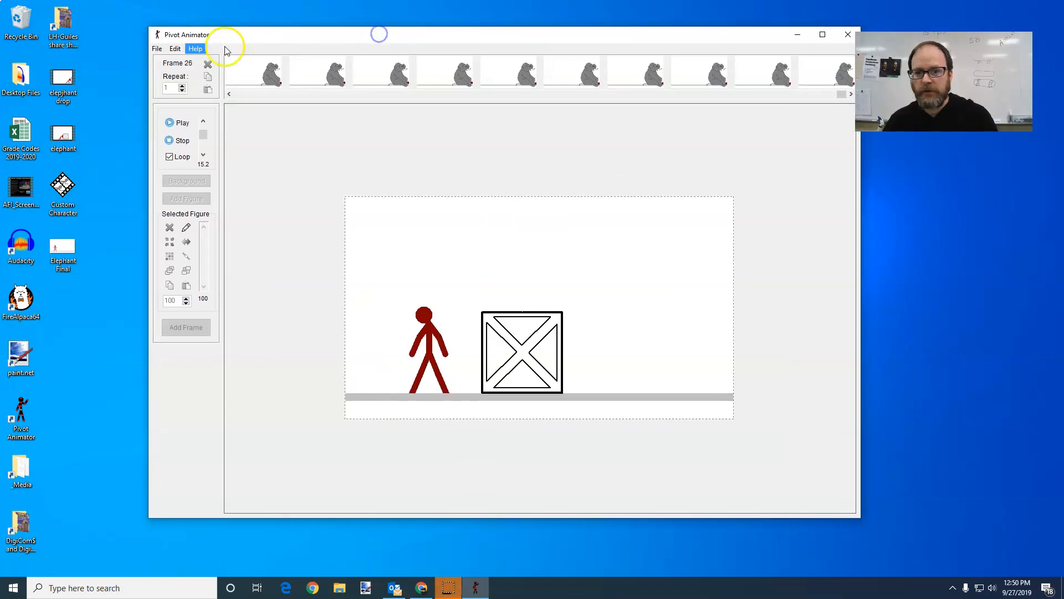
# - Choose Export Animation from the File menu to bring up the export save dialog
pyautogui.click(157, 48)
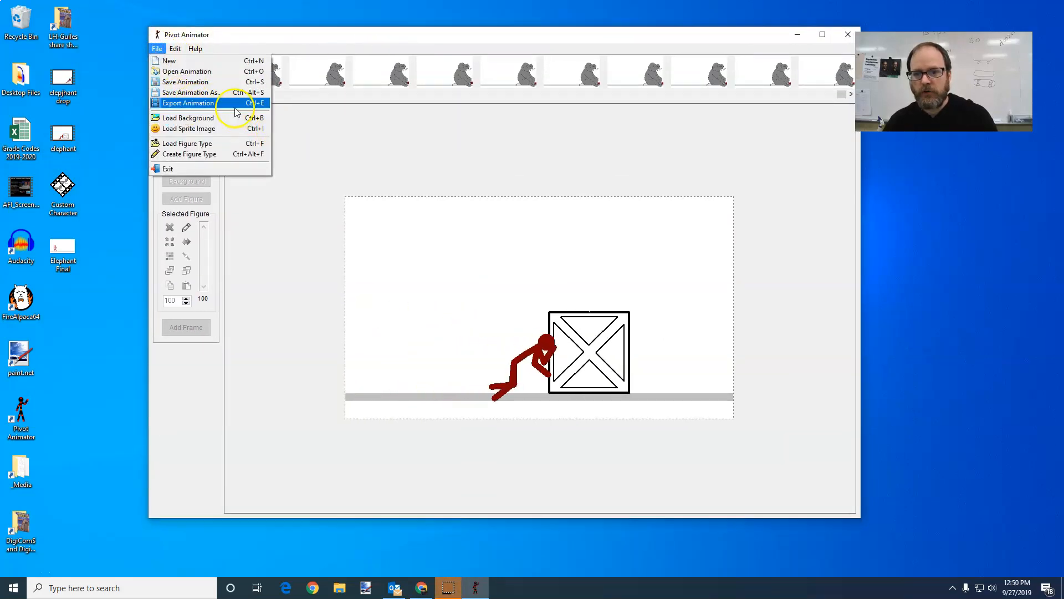
pyautogui.click(188, 103)
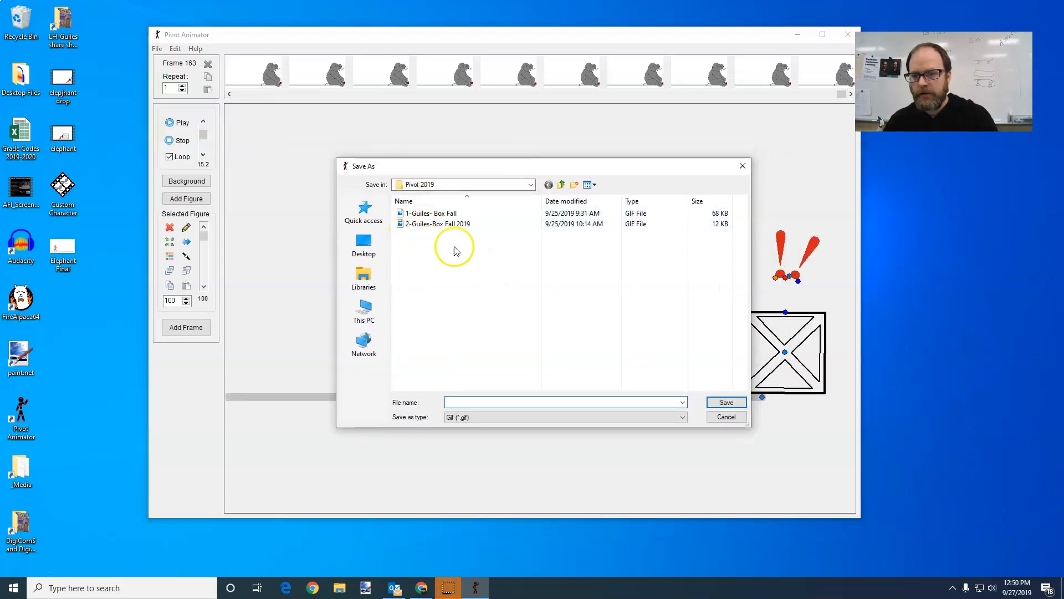
pyautogui.moveTo(364, 312)
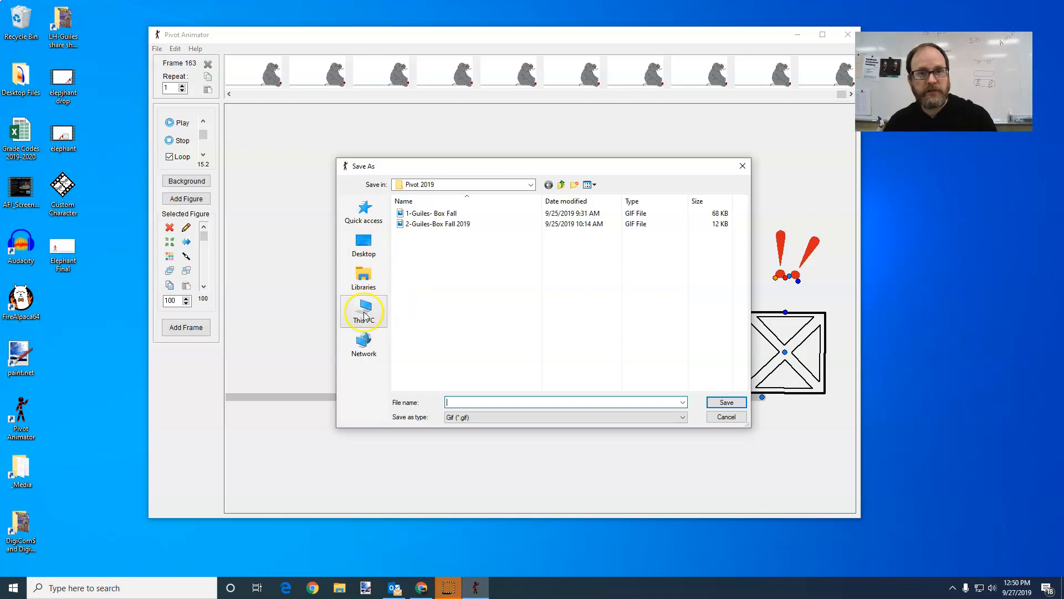
pyautogui.click(363, 312)
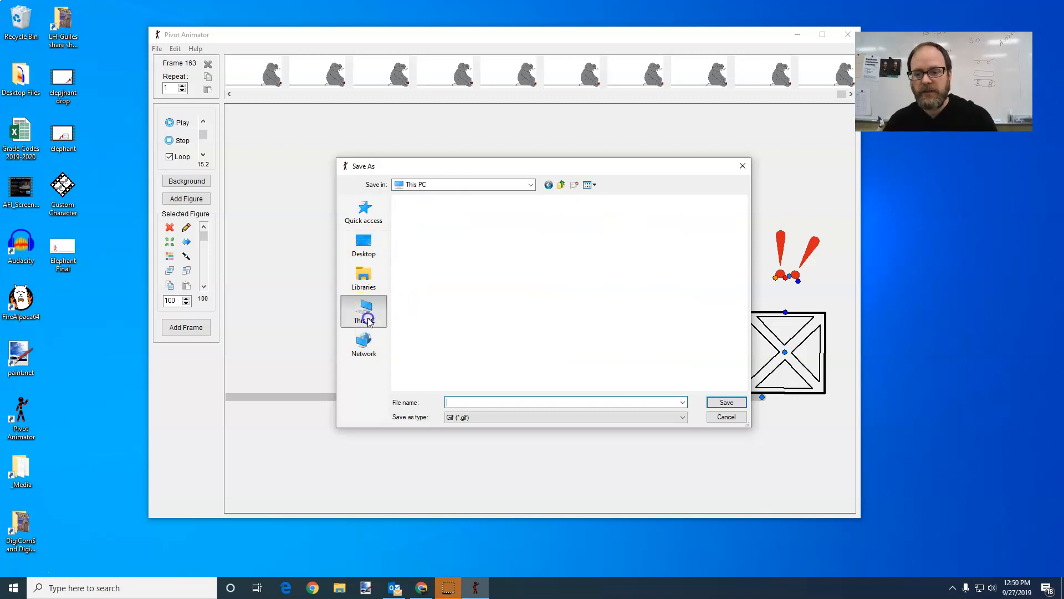
pyautogui.click(363, 314)
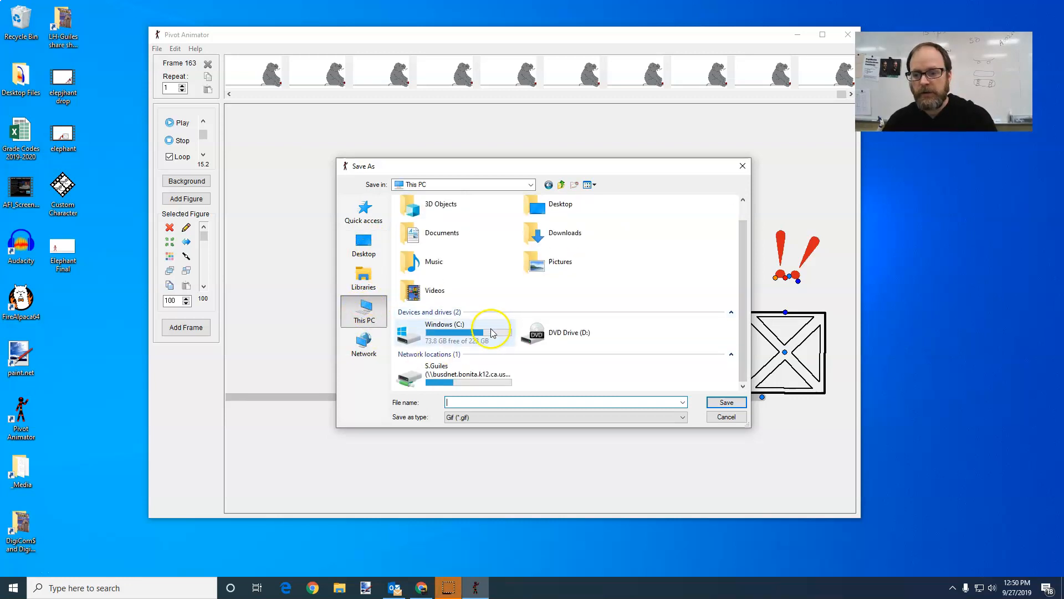
pyautogui.doubleClick(467, 374)
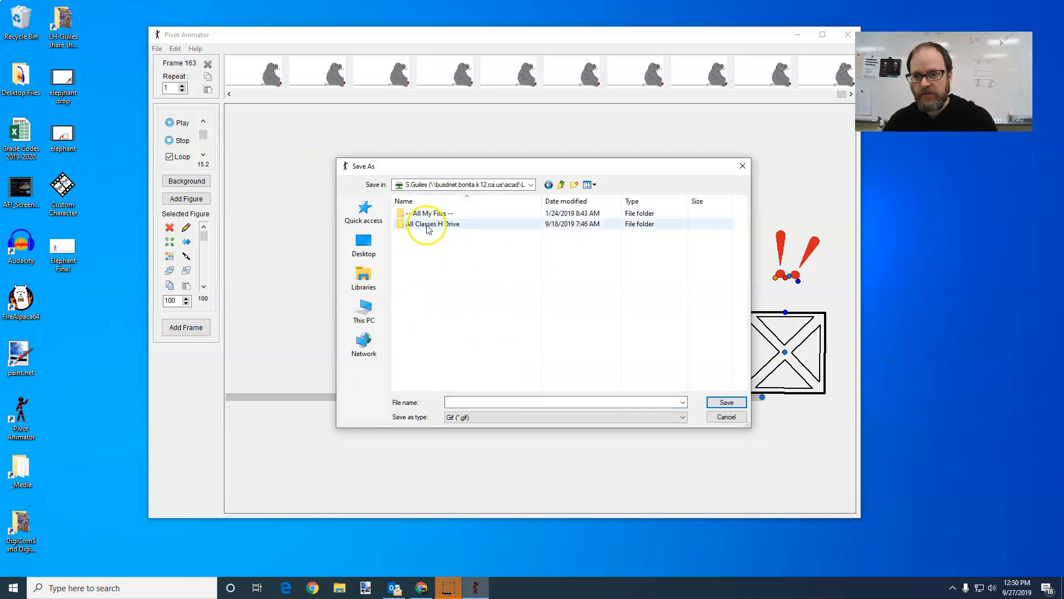
pyautogui.doubleClick(426, 223)
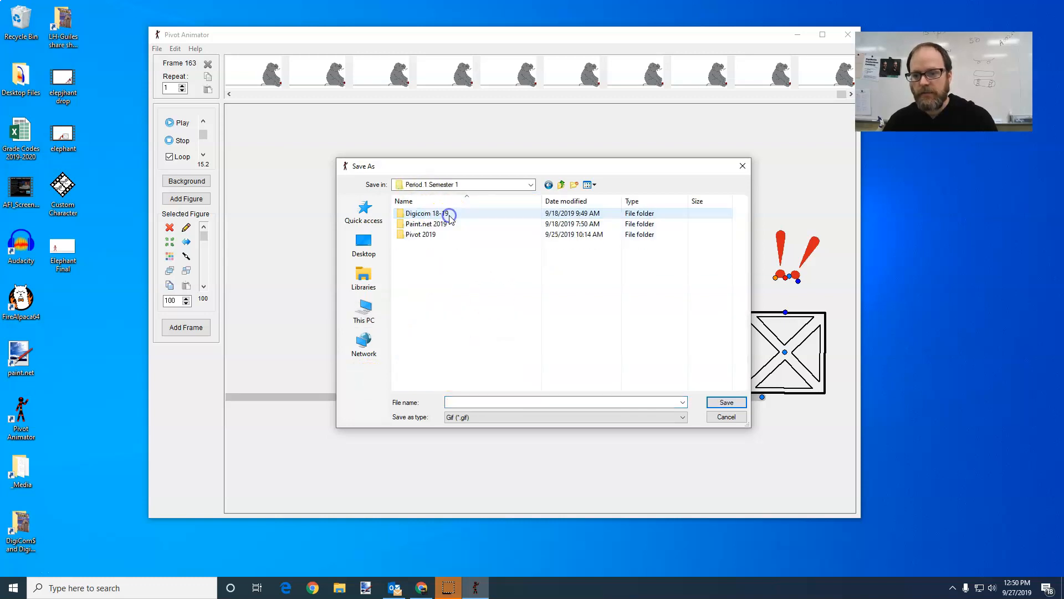
pyautogui.click(422, 234)
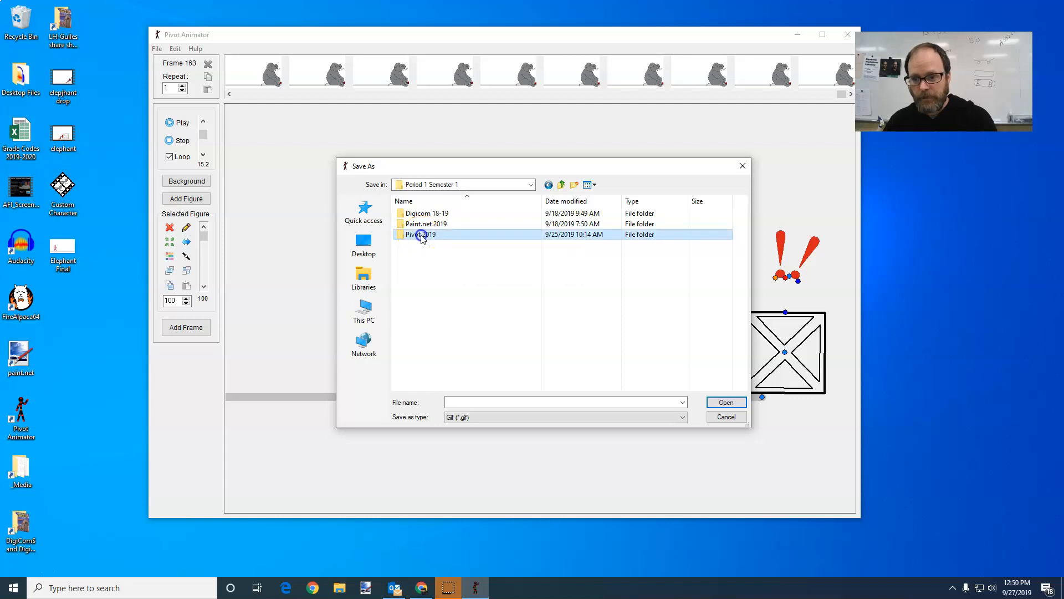
pyautogui.doubleClick(422, 234)
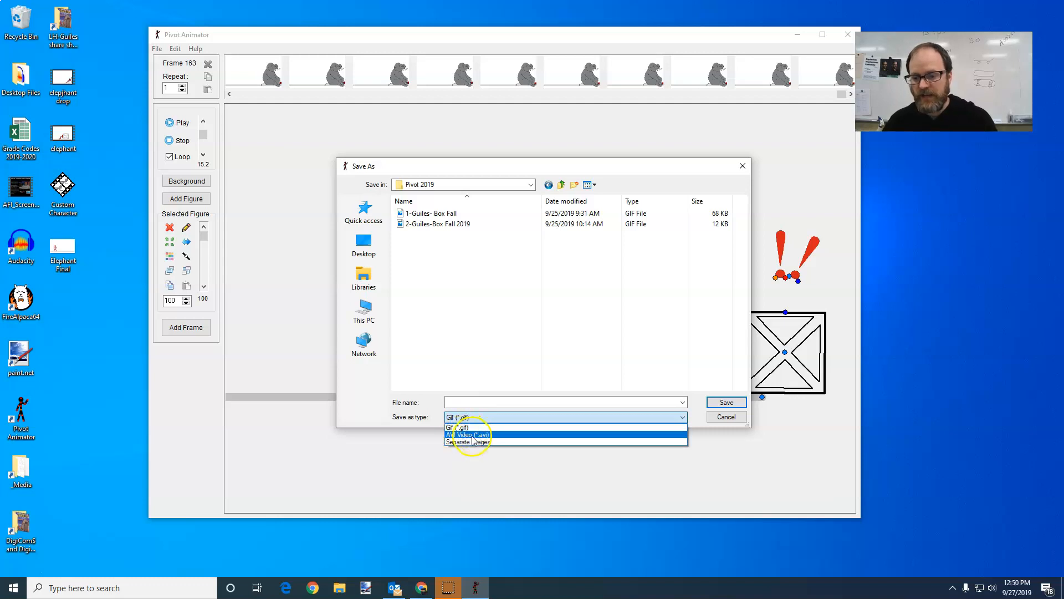
# - Set the export file type to AVI Video (*.avi)
pyautogui.click(469, 435)
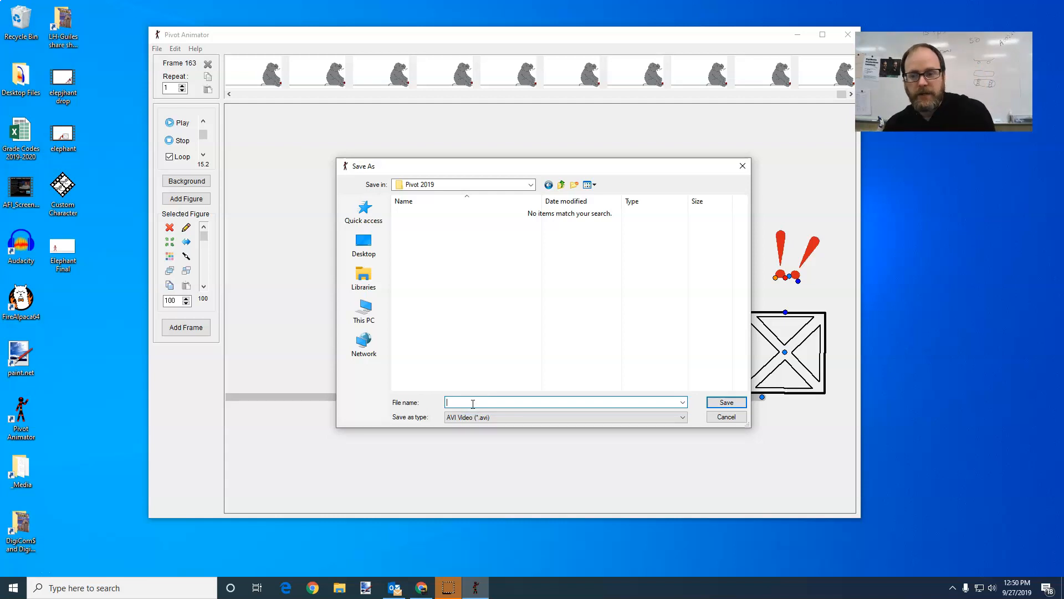
# - Name the video '1-Smith-Box Fall Video' and save it
pyautogui.write('1-Smith-')
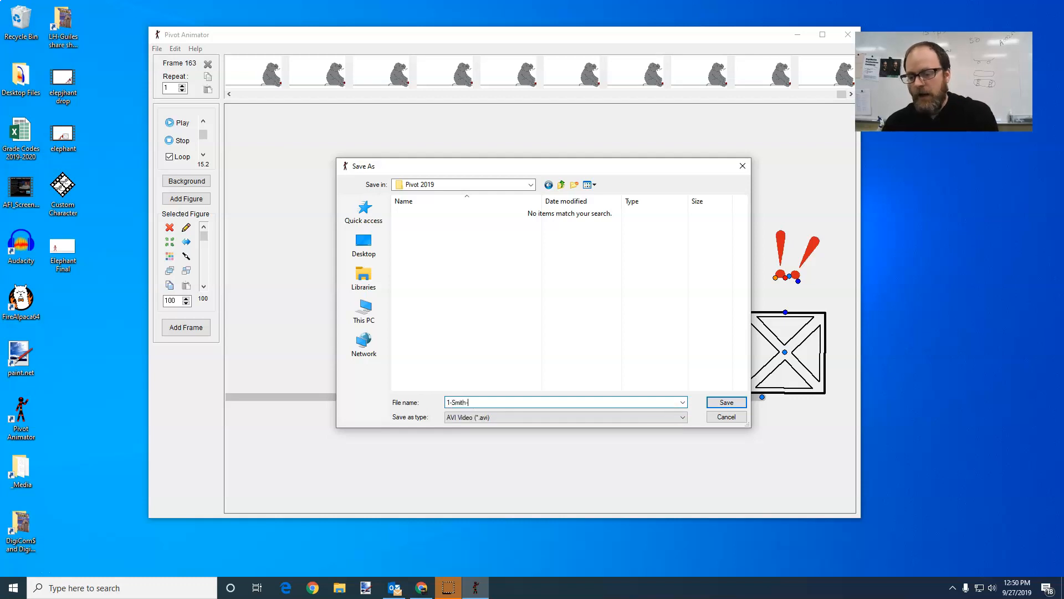
pyautogui.write('Box')
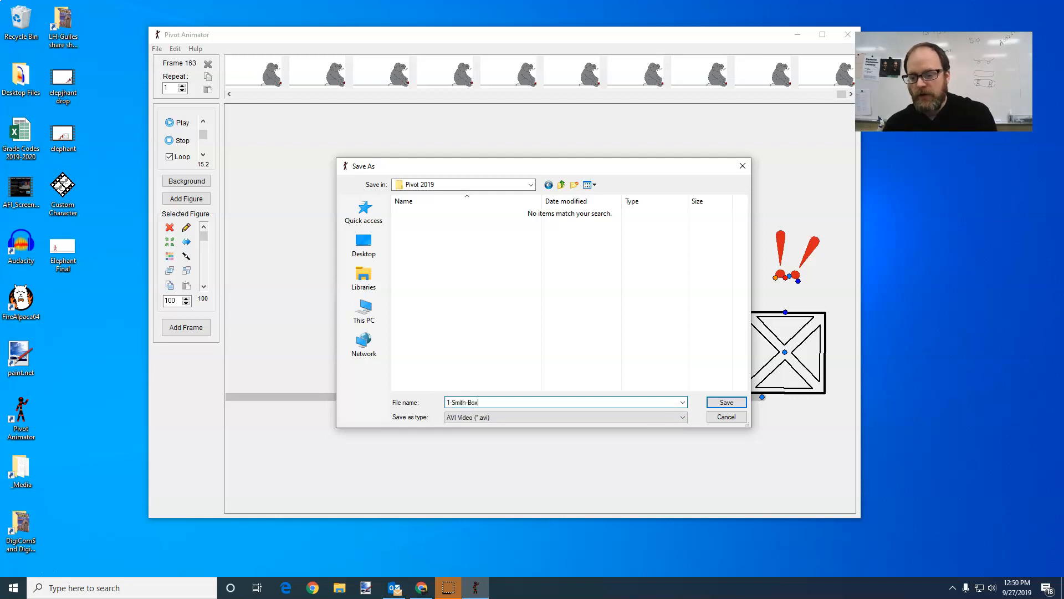
pyautogui.write('Fall Vid')
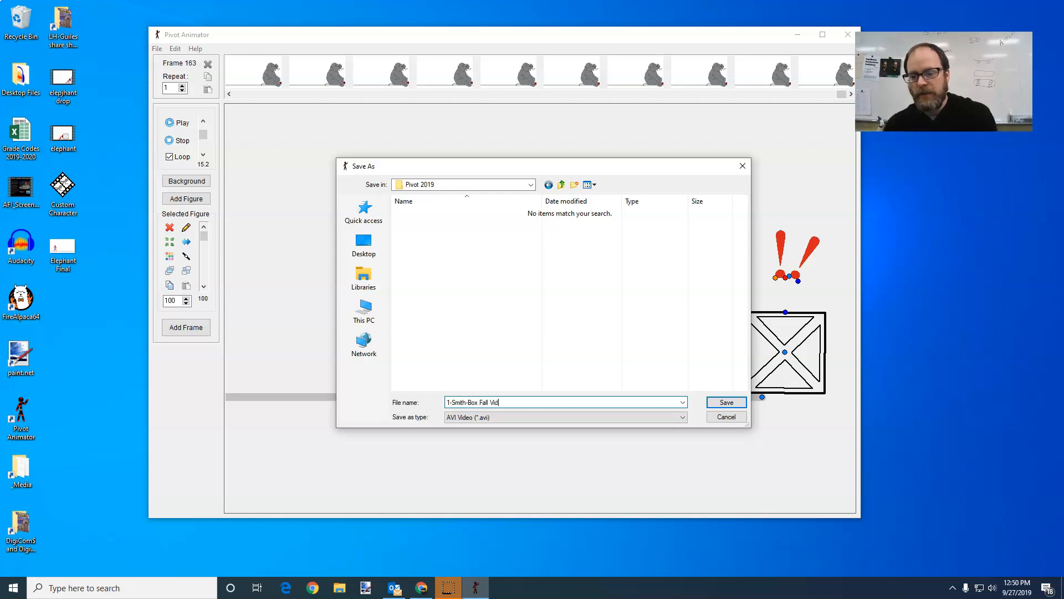
pyautogui.write('o')
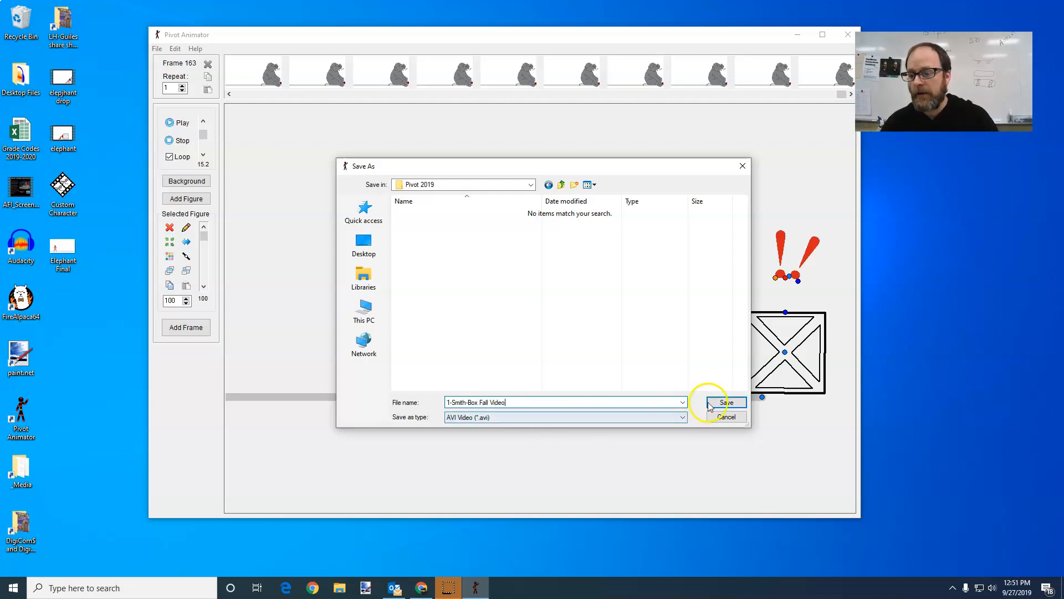
pyautogui.moveTo(434, 425)
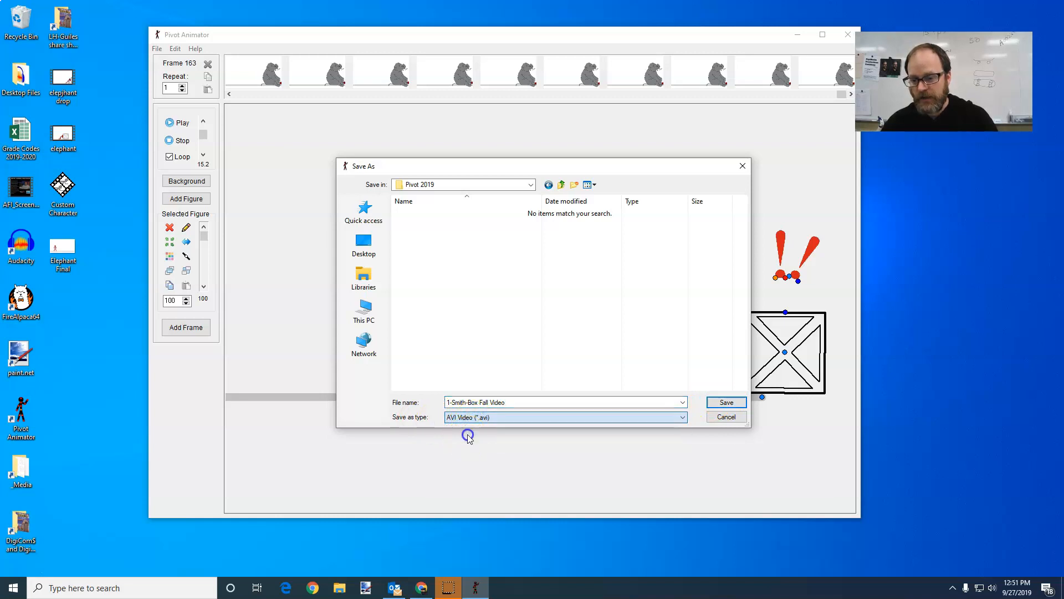
pyautogui.click(726, 402)
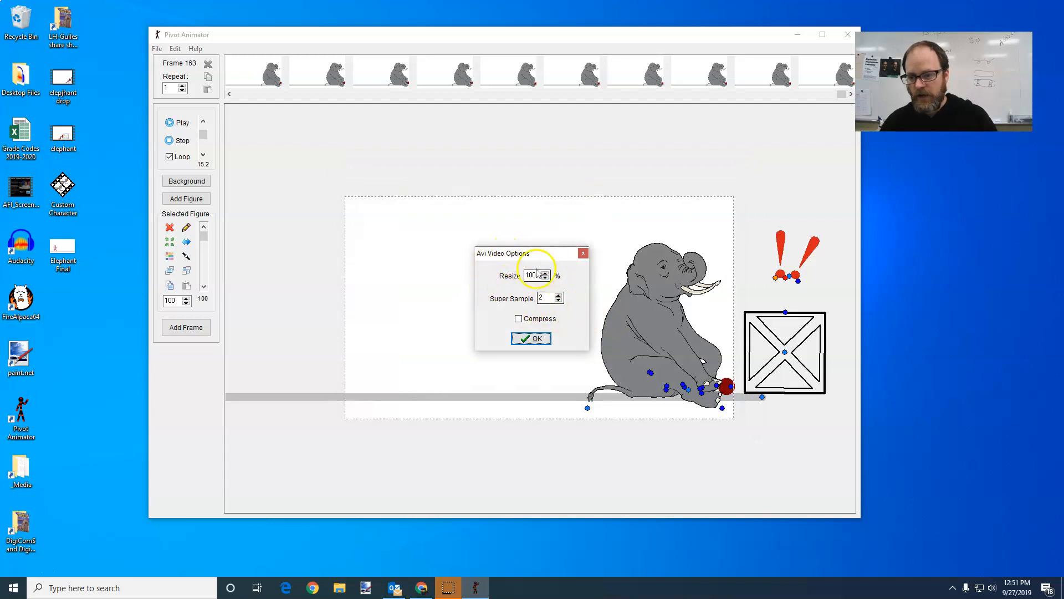
# - Accept the AVI options at Resize 100% and Super Sample 2 to start exporting
pyautogui.click(530, 338)
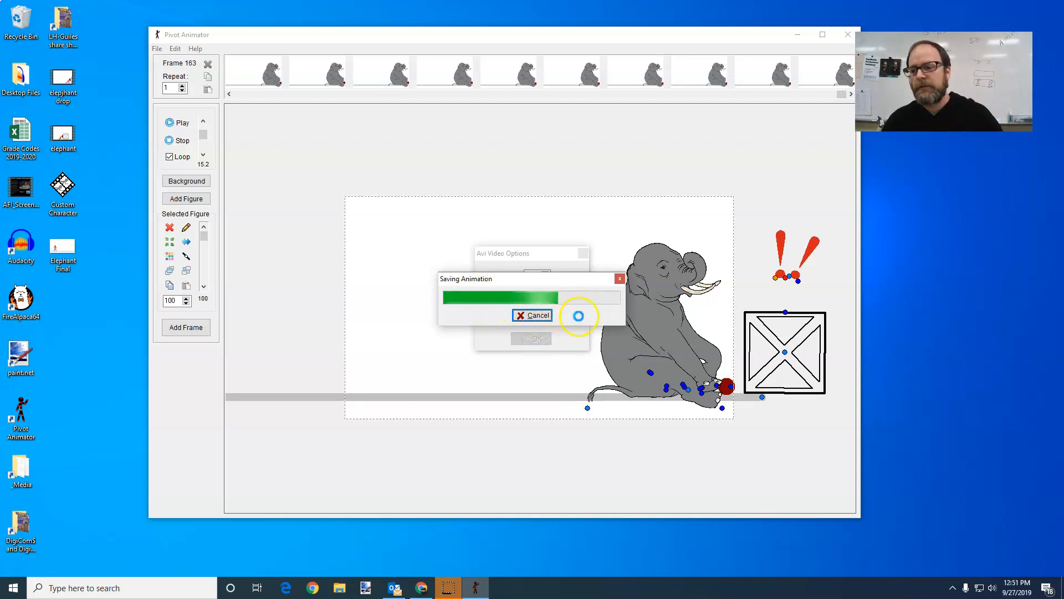
pyautogui.moveTo(354, 439)
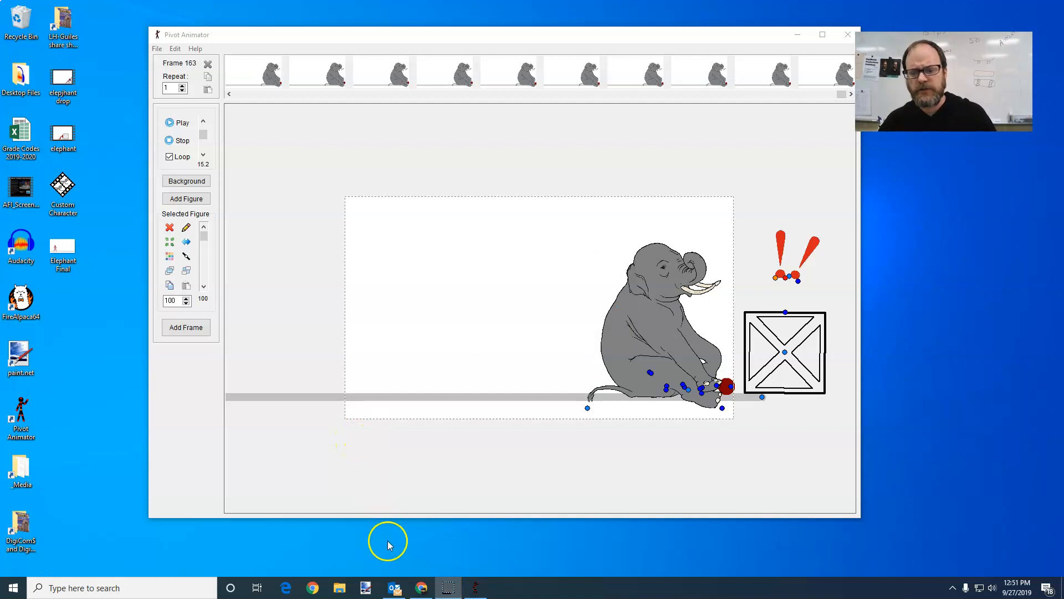
pyautogui.moveTo(97, 83)
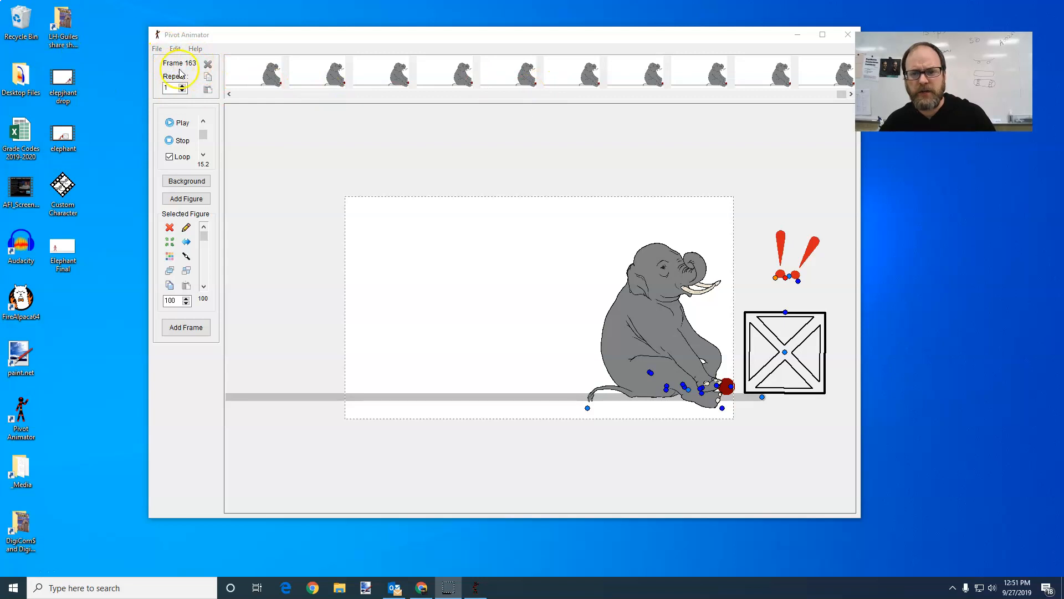
pyautogui.moveTo(24, 580)
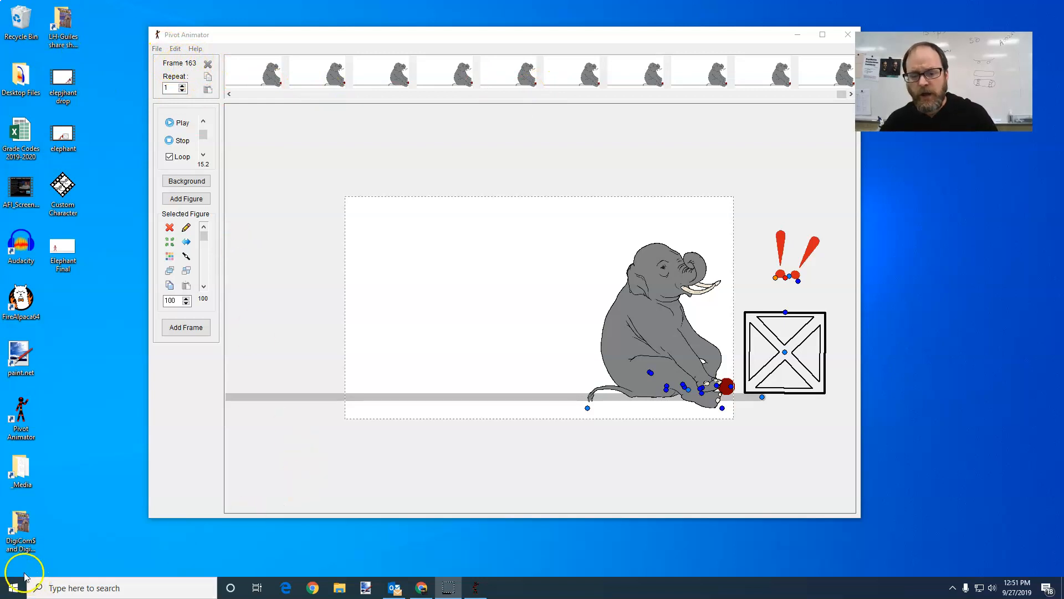